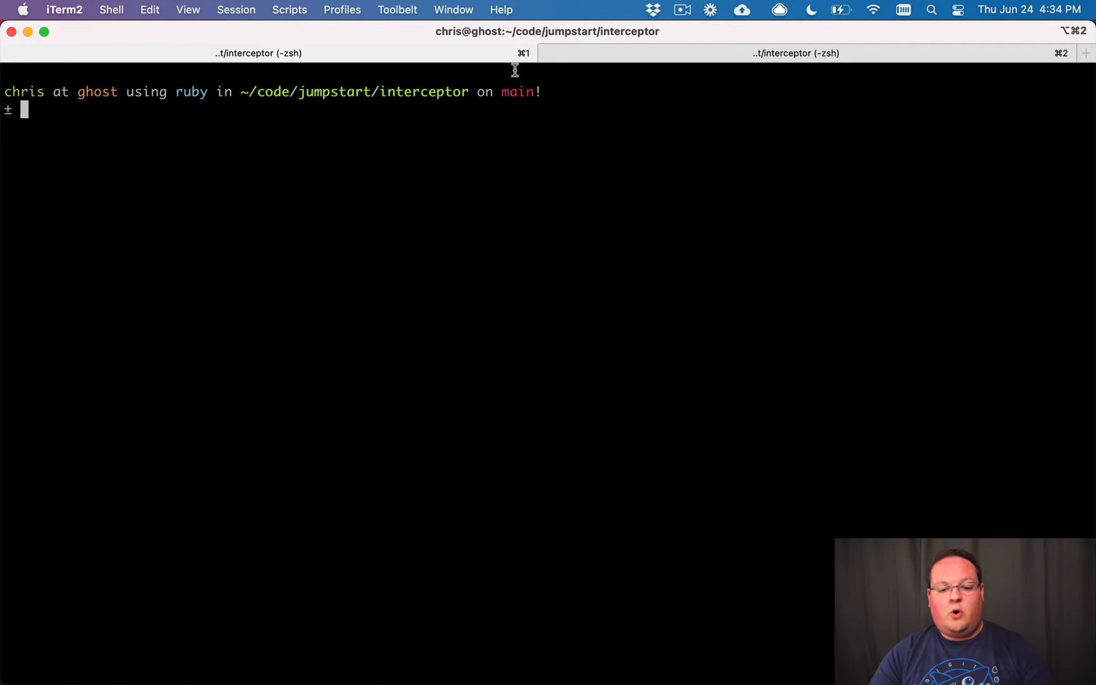
pyautogui.write('rails g')
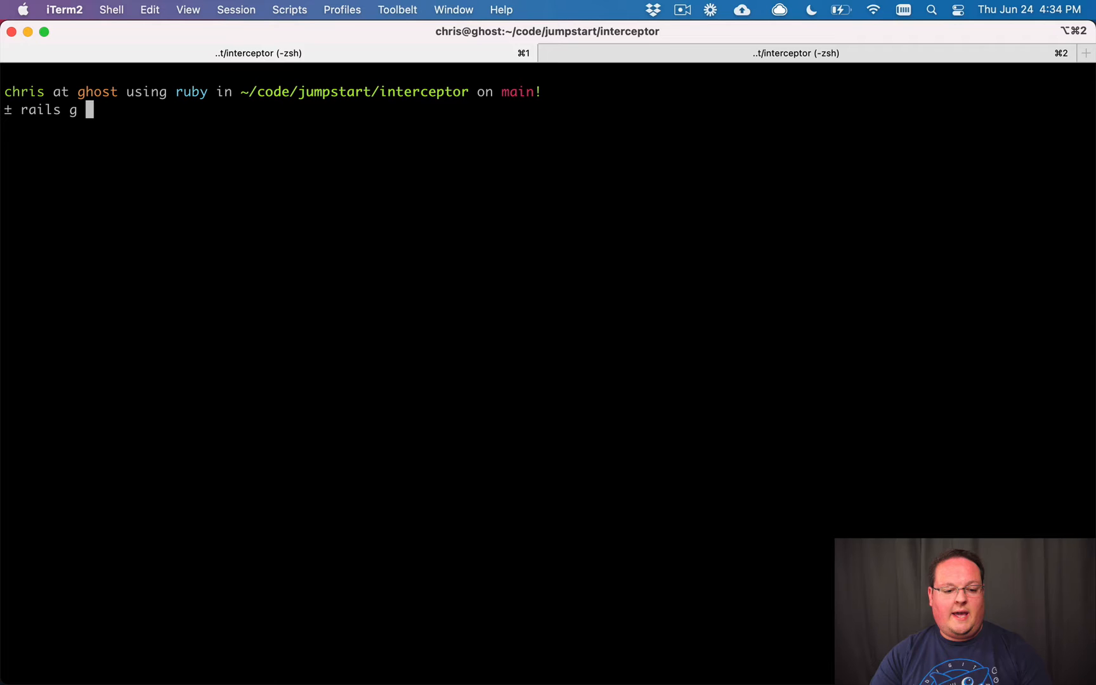
pyautogui.write('mailer User m')
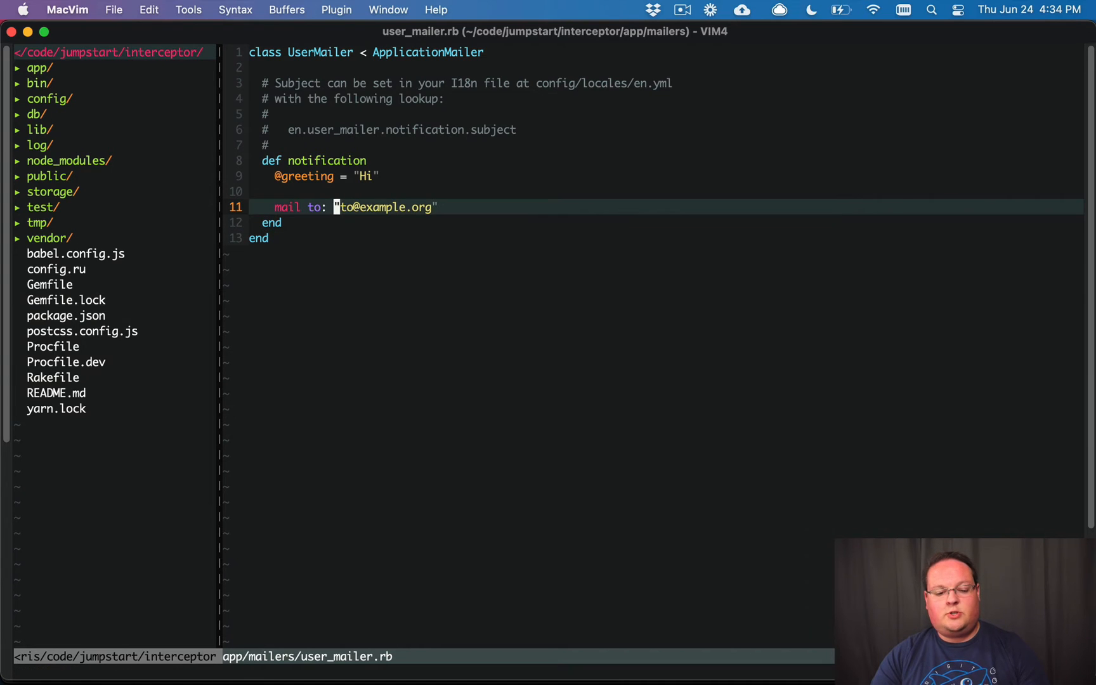
pyautogui.write('params')
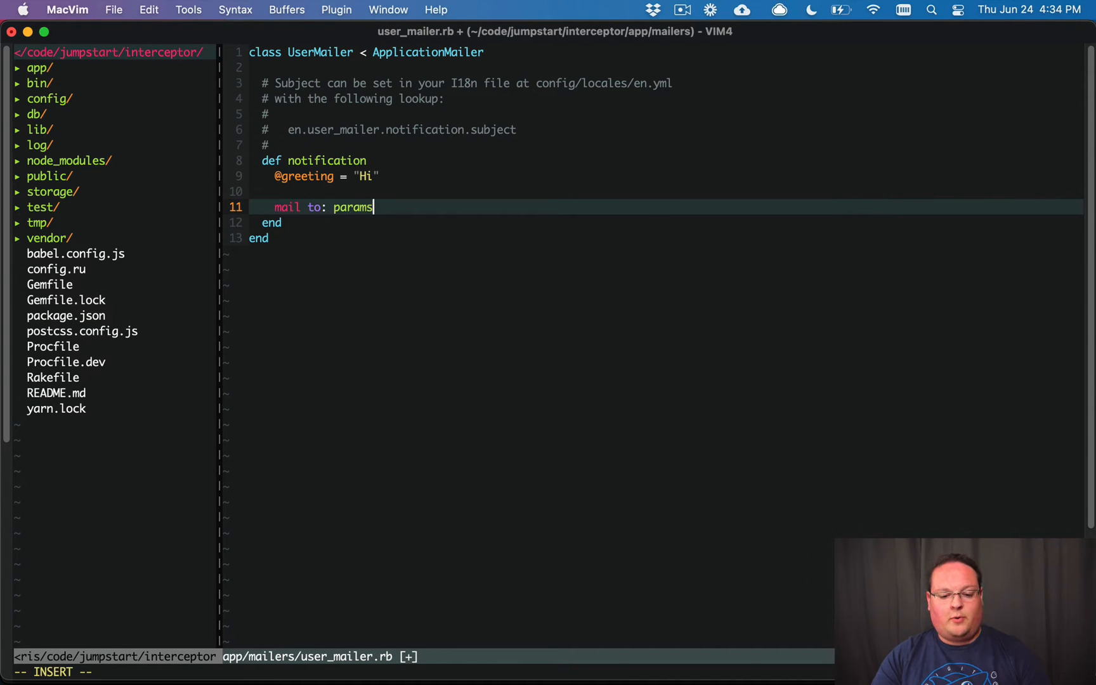
pyautogui.write('[:user].email')
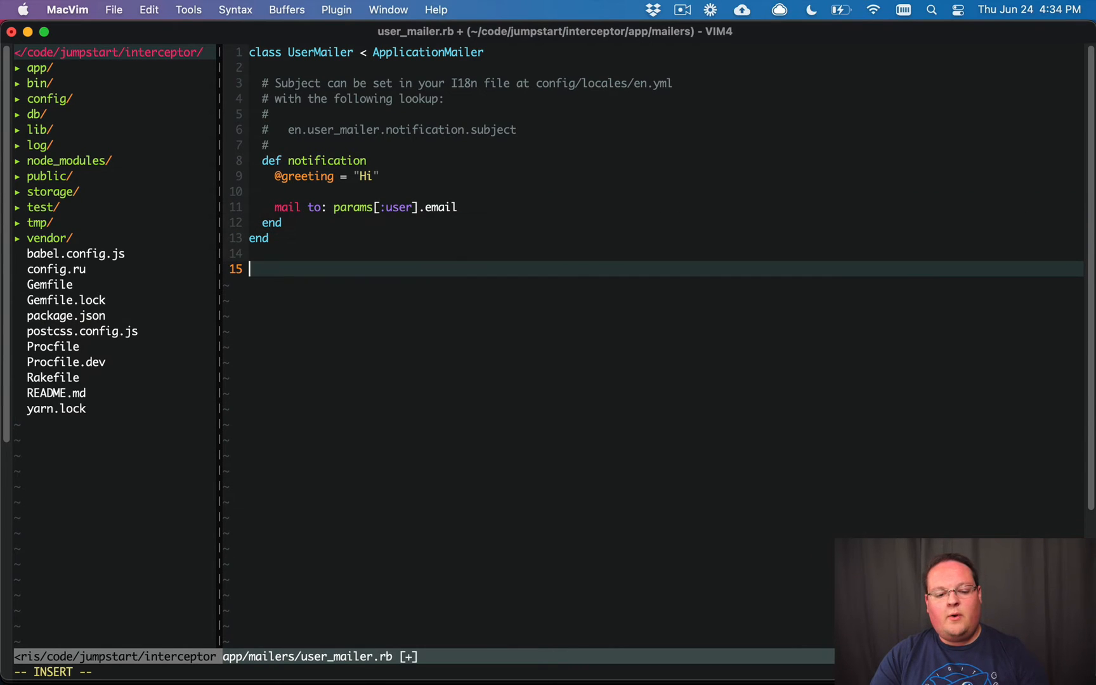
pyautogui.write('User')
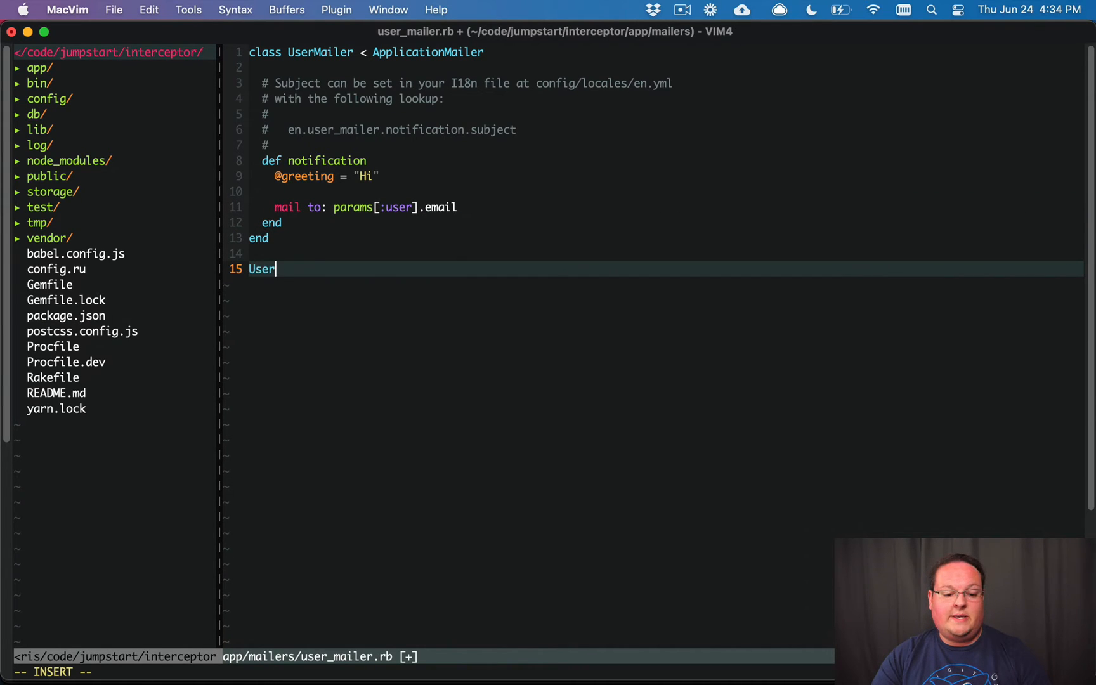
pyautogui.write('Mailer.')
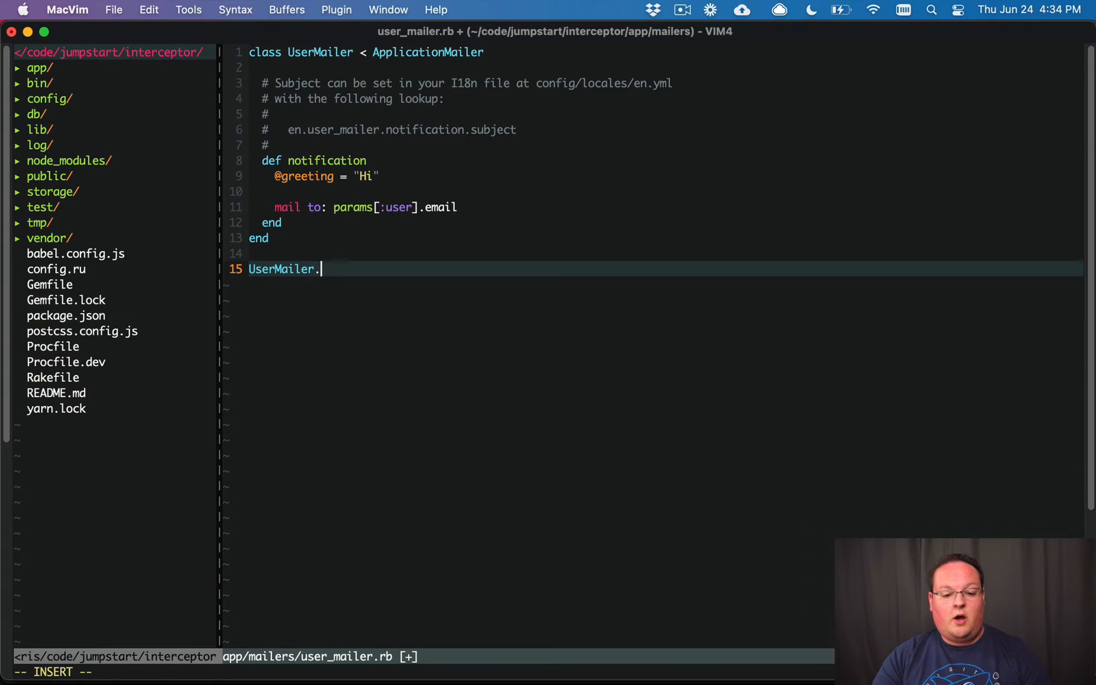
pyautogui.write('with(user:')
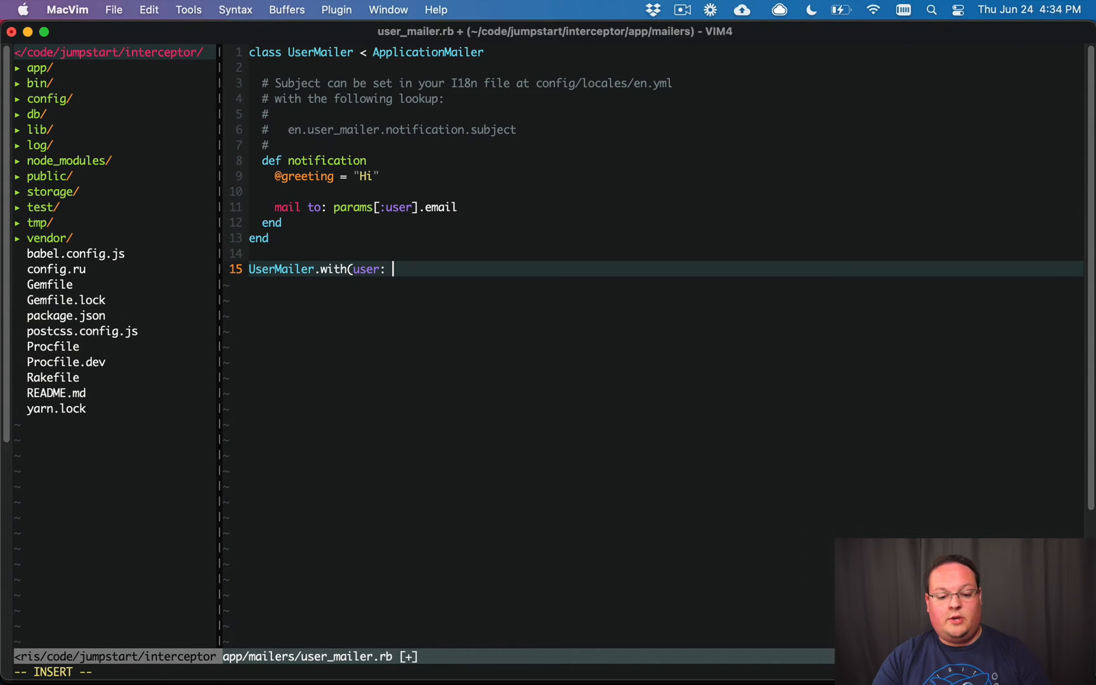
pyautogui.write('User.last)')
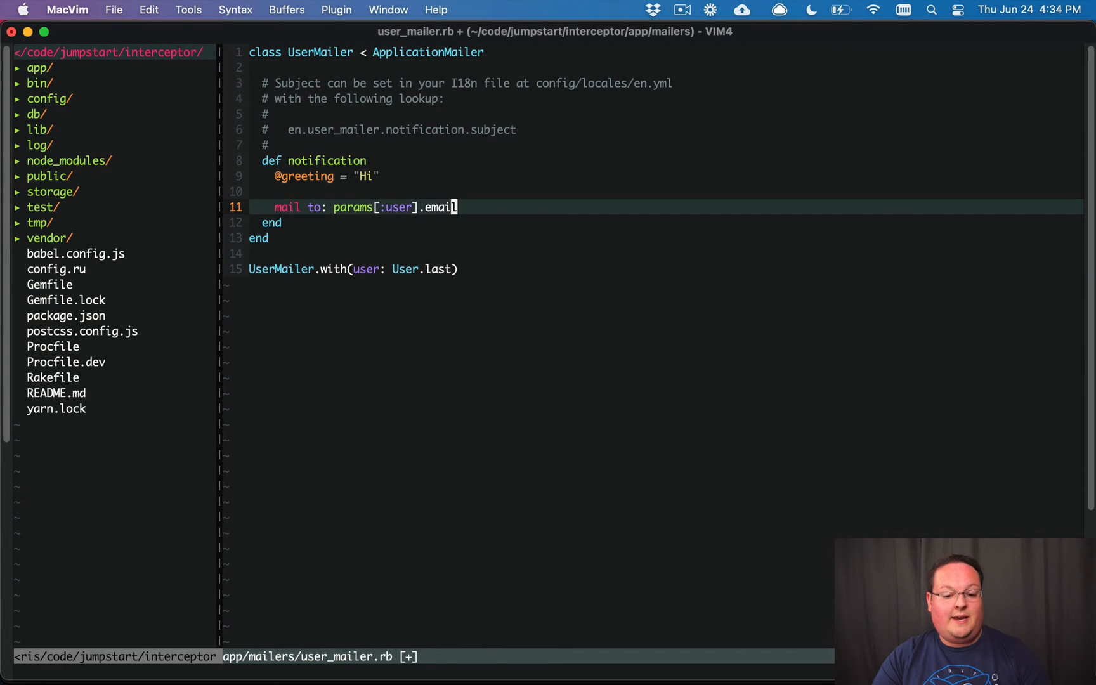
pyautogui.write('.')
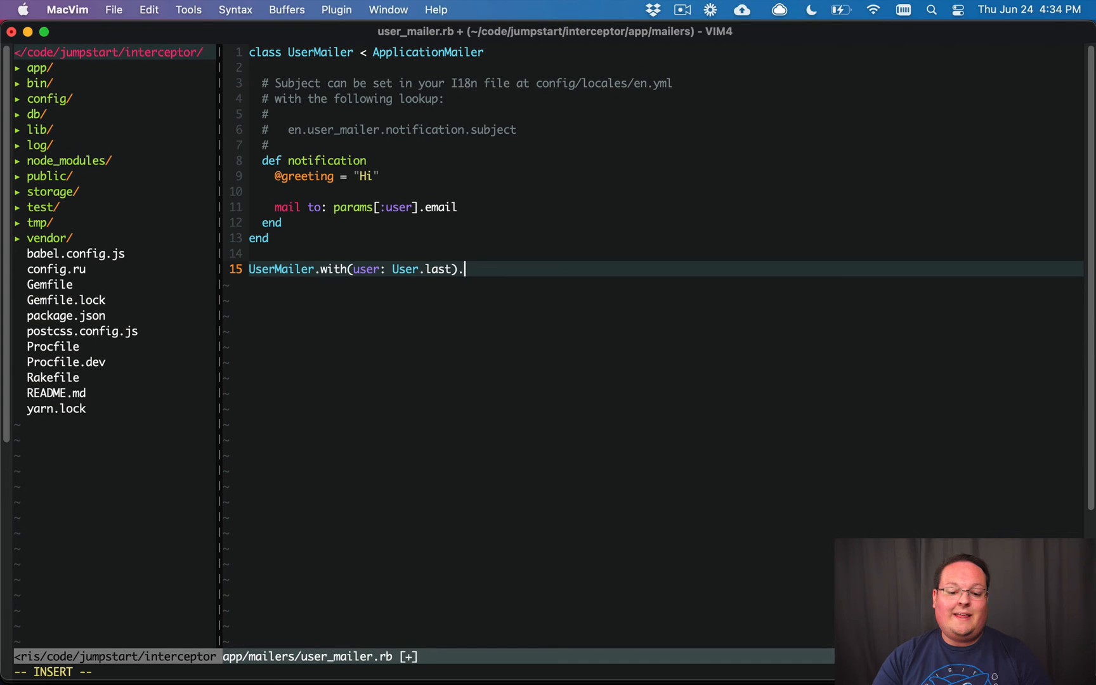
pyautogui.write('notification.d')
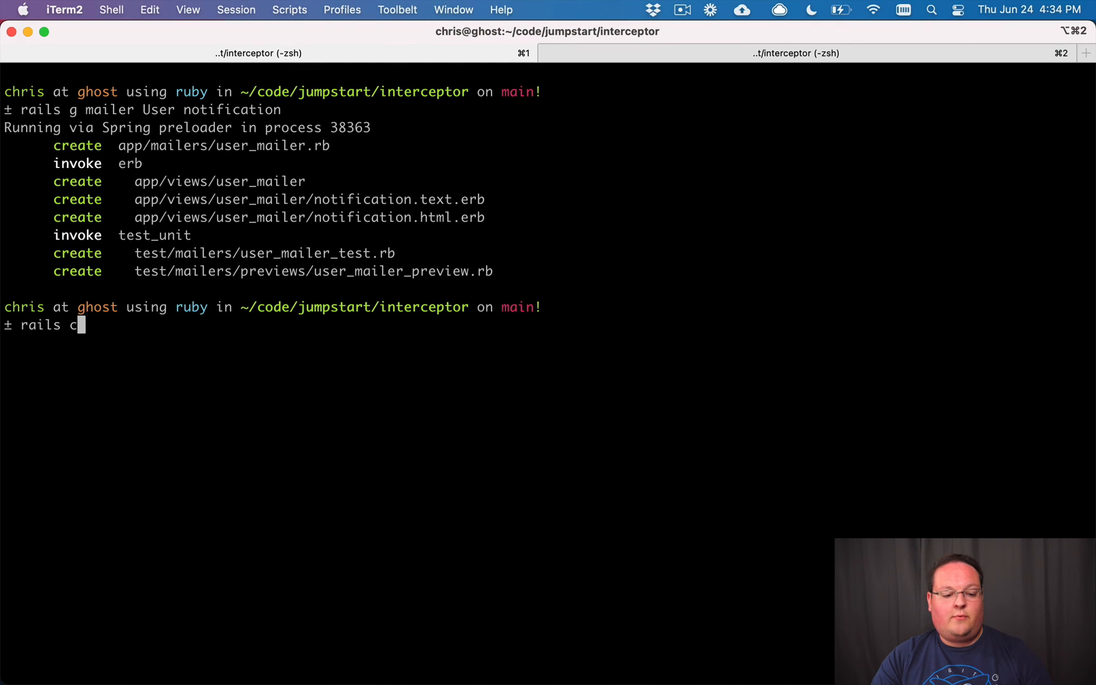
pyautogui.write('UserMailer.with(user: User.last).notification.deliver')
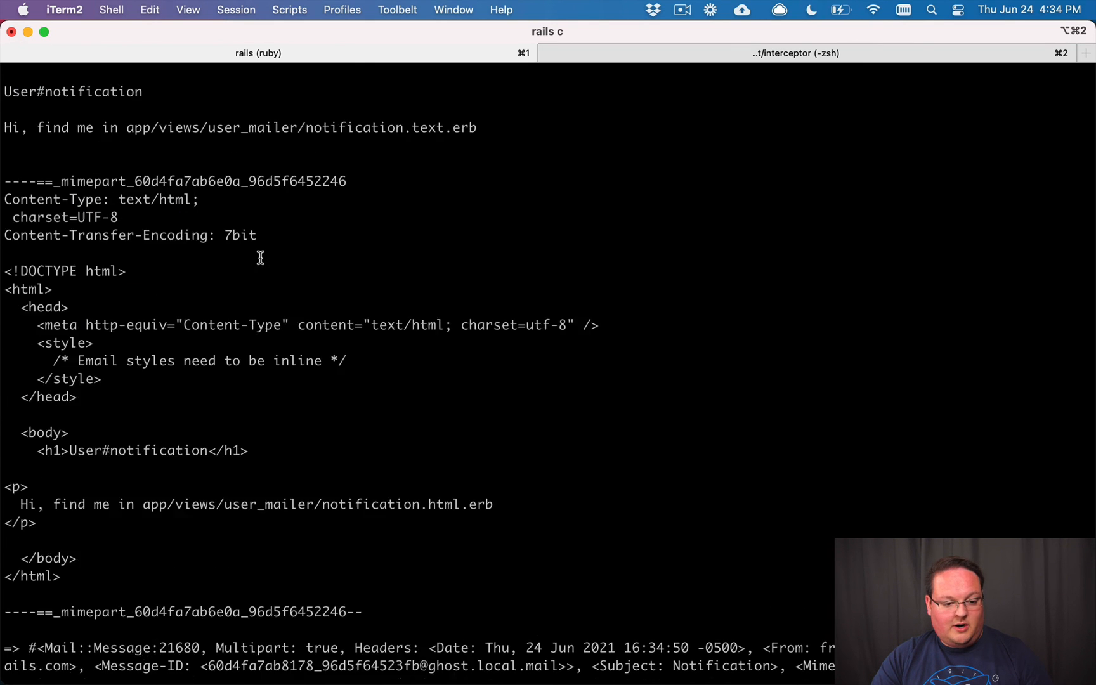
pyautogui.scroll(-3)
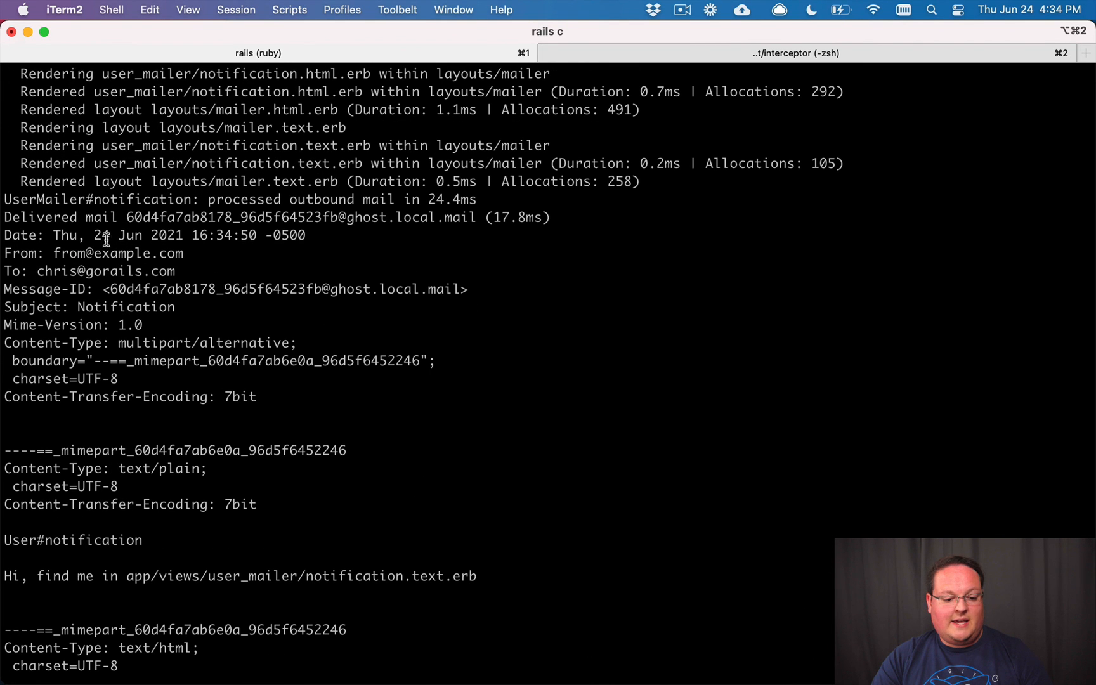